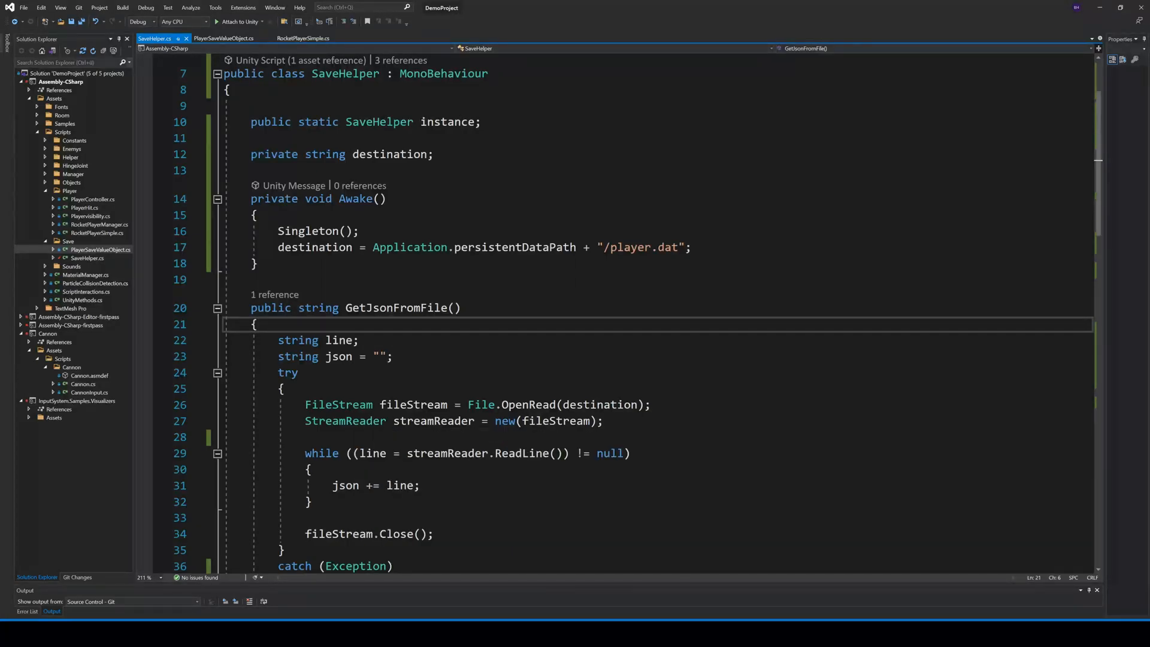
# Review SaveHelper's JSON handling, highlighting every use of the json variable.
pyautogui.scroll(-3)
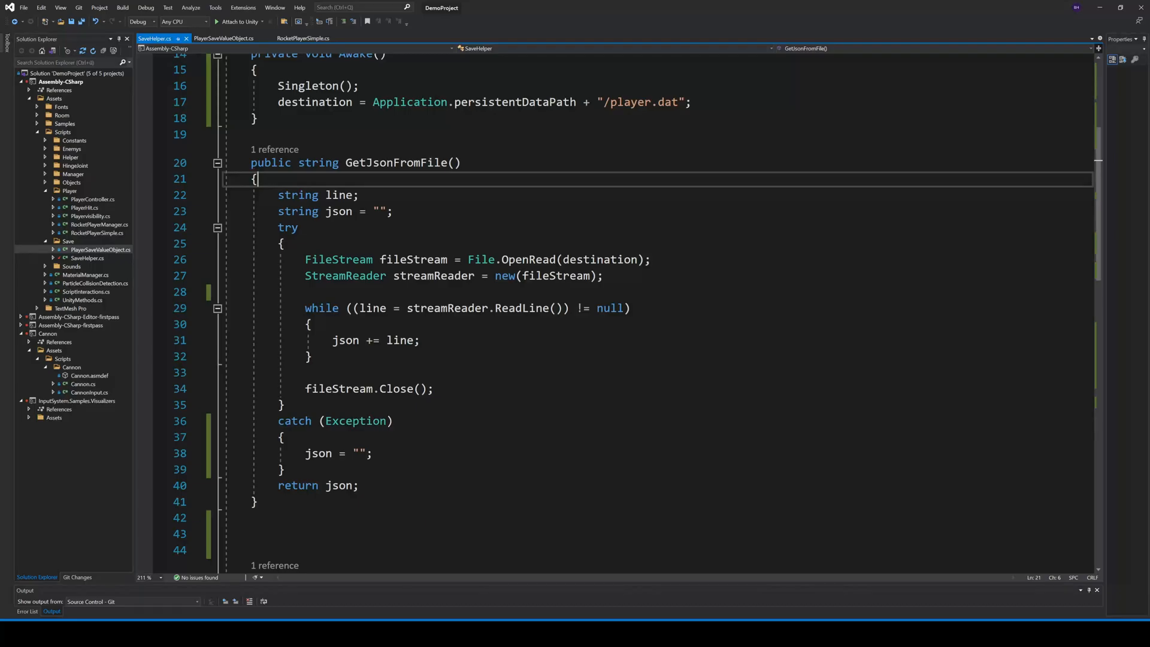
pyautogui.doubleClick(434, 276)
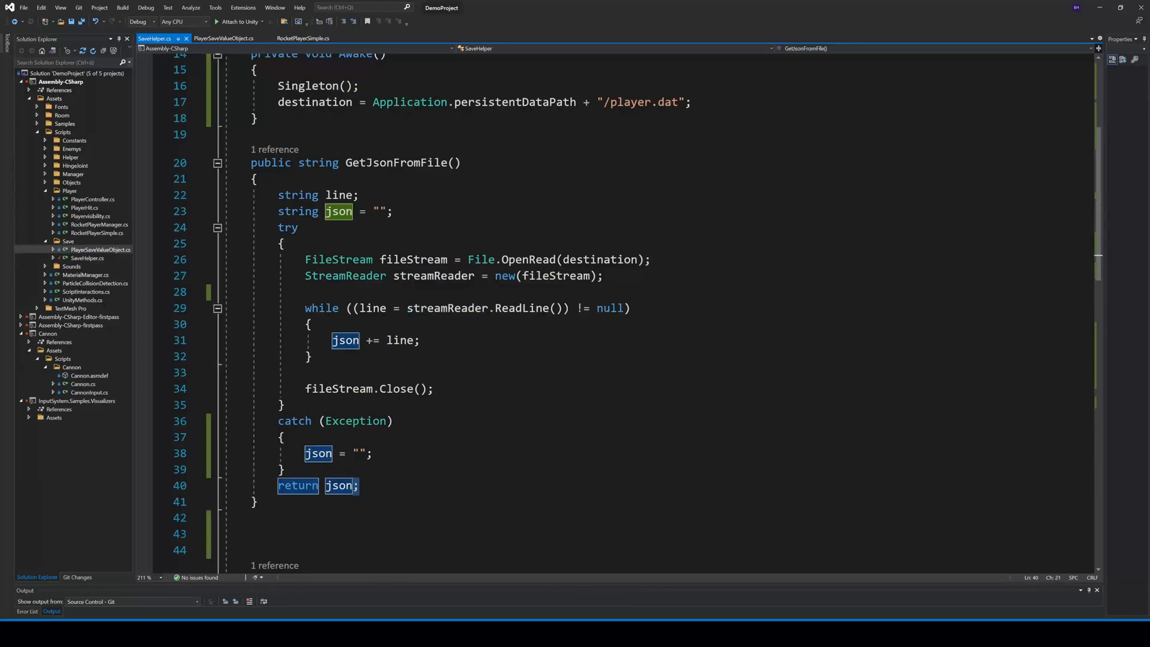
pyautogui.scroll(-3)
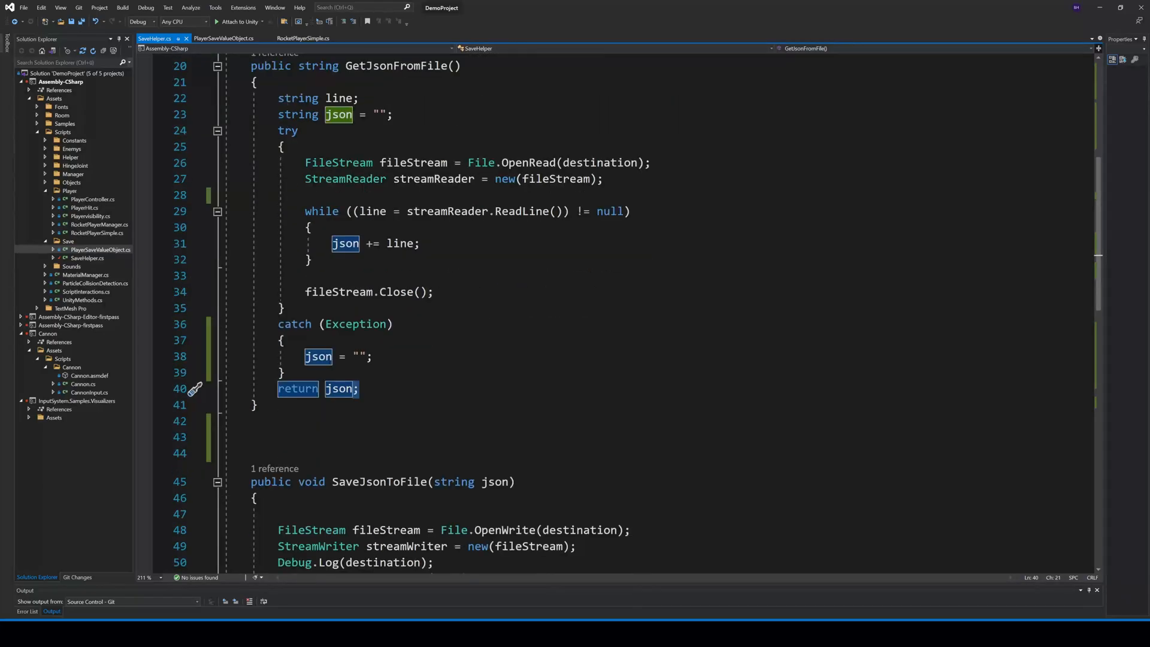
pyautogui.scroll(-3)
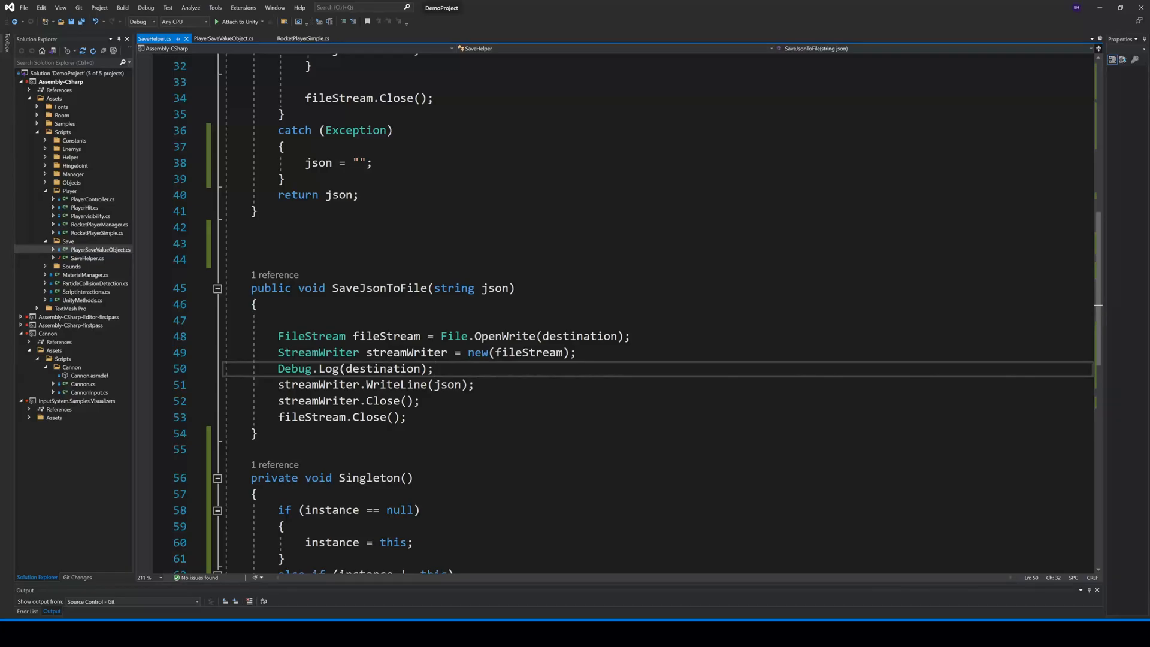
pyautogui.doubleClick(398, 385)
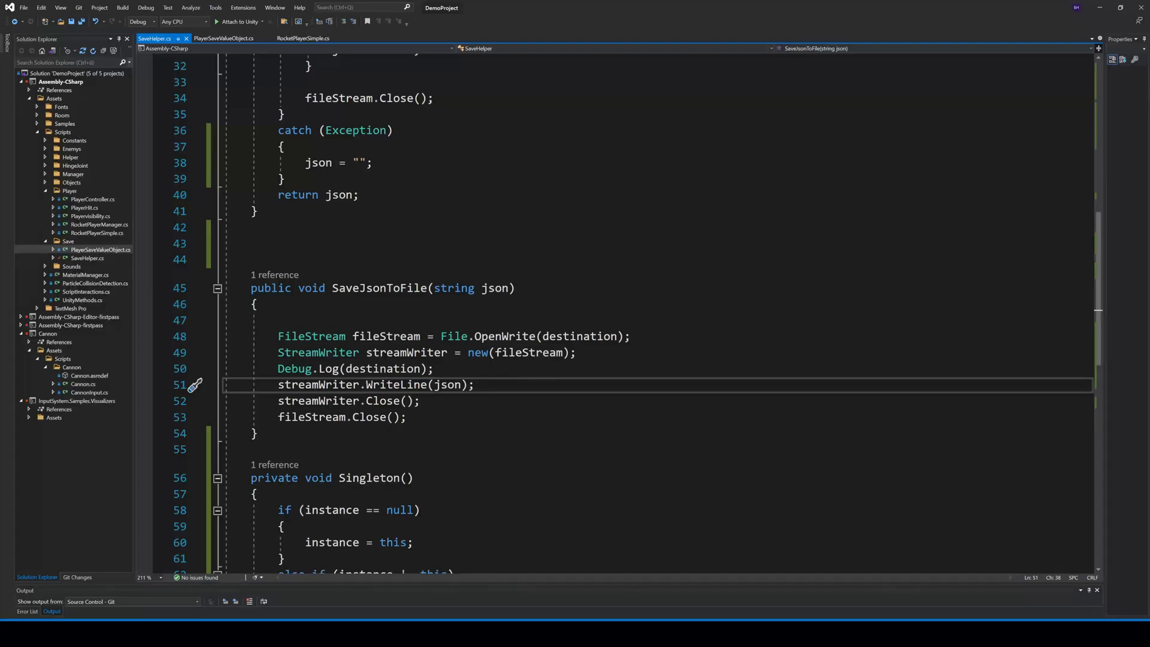
# Switch to the RocketPlayerSimple script to see its Awake method.
pyautogui.click(224, 38)
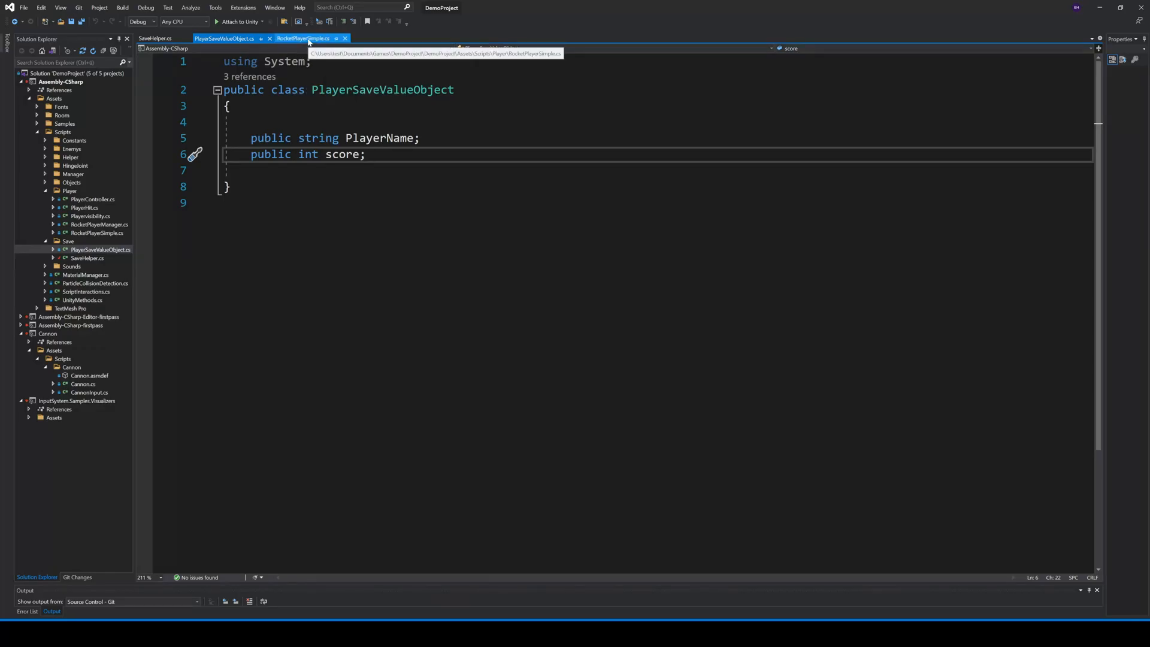
pyautogui.click(301, 38)
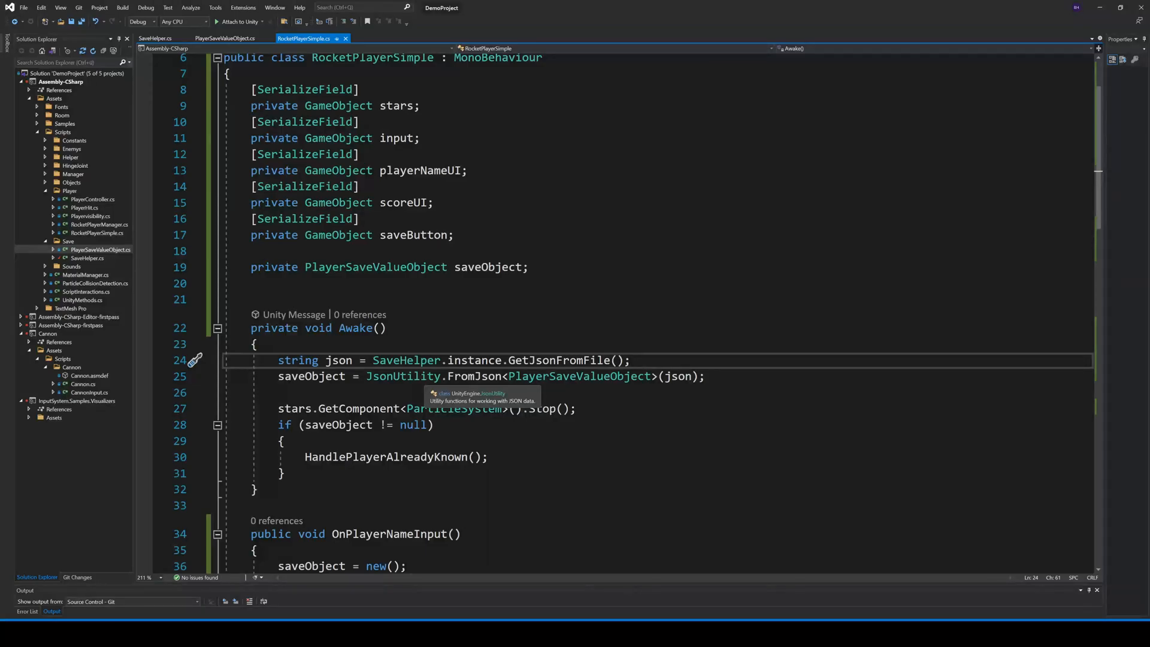
pyautogui.click(312, 375)
pyautogui.write('saveObject.score = 0;')
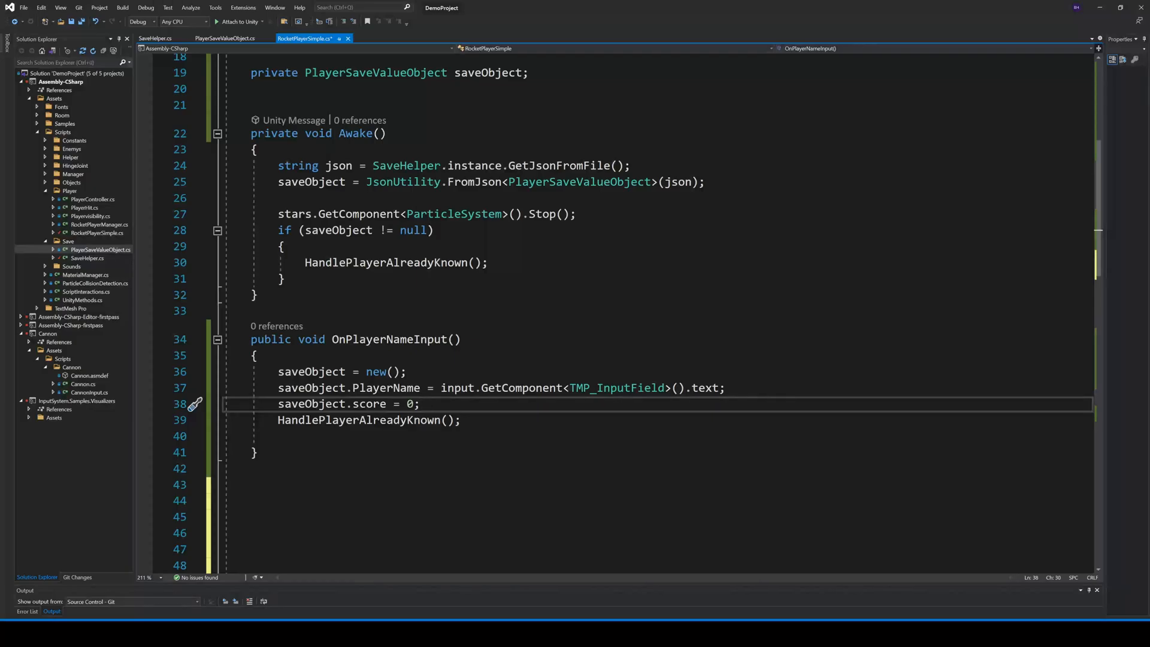
pyautogui.scroll(-3)
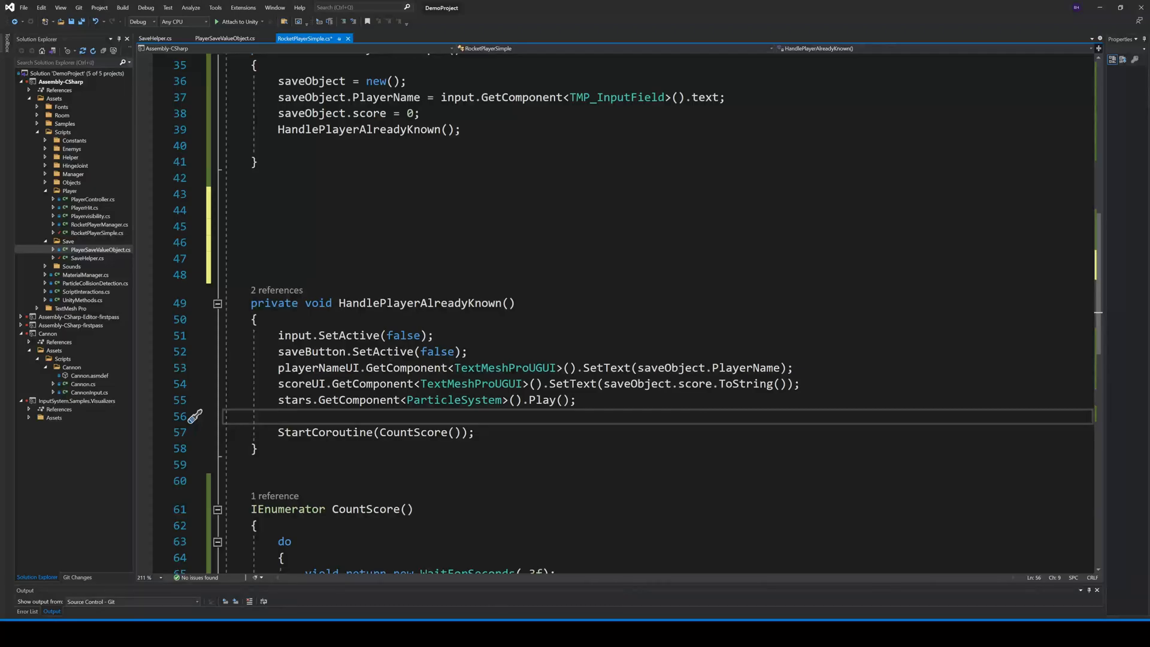
pyautogui.click(279, 416)
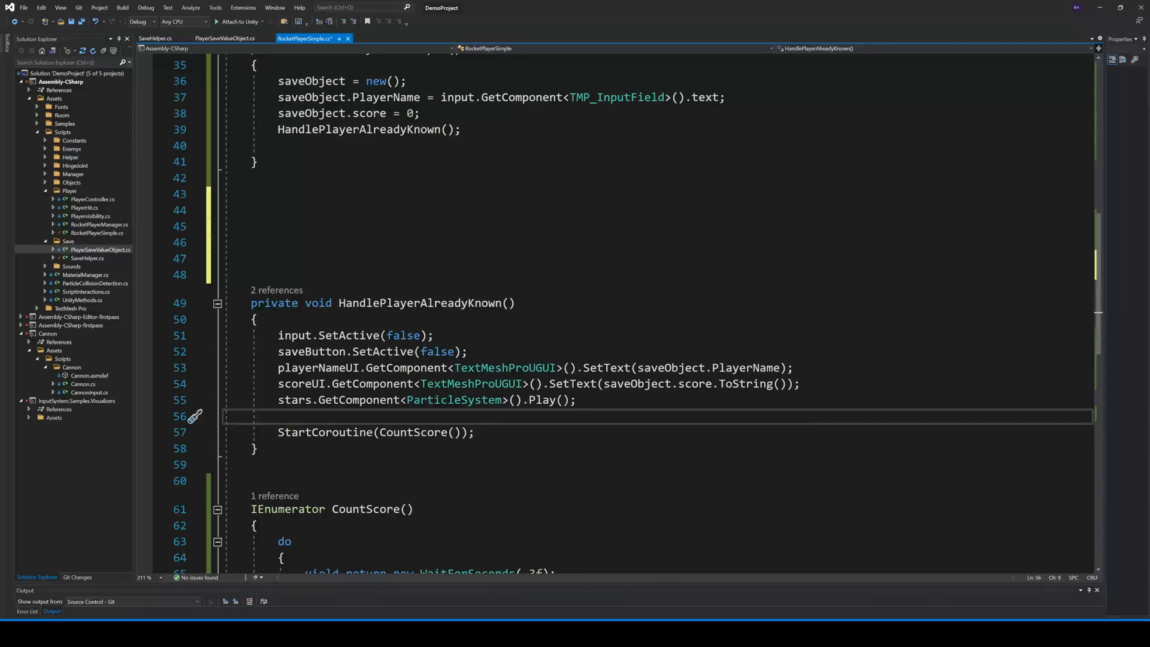
pyautogui.click(279, 416)
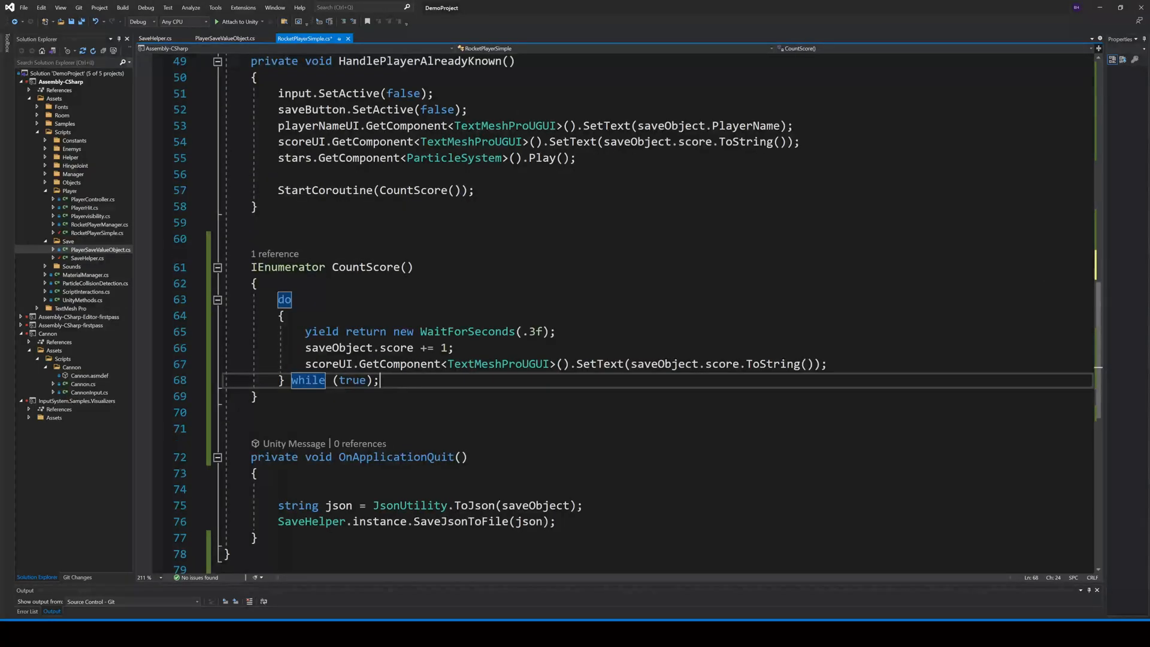
pyautogui.scroll(-3)
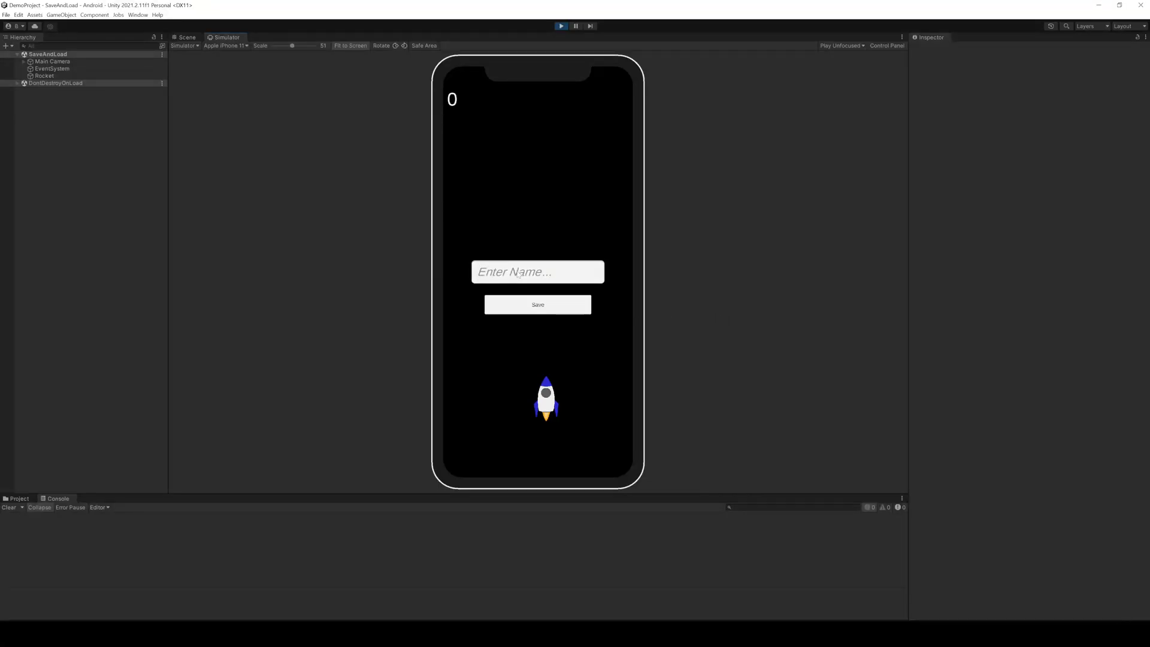
# Enter the player name 'bobb' in the Enter Name field and save it.
pyautogui.write('bobb')
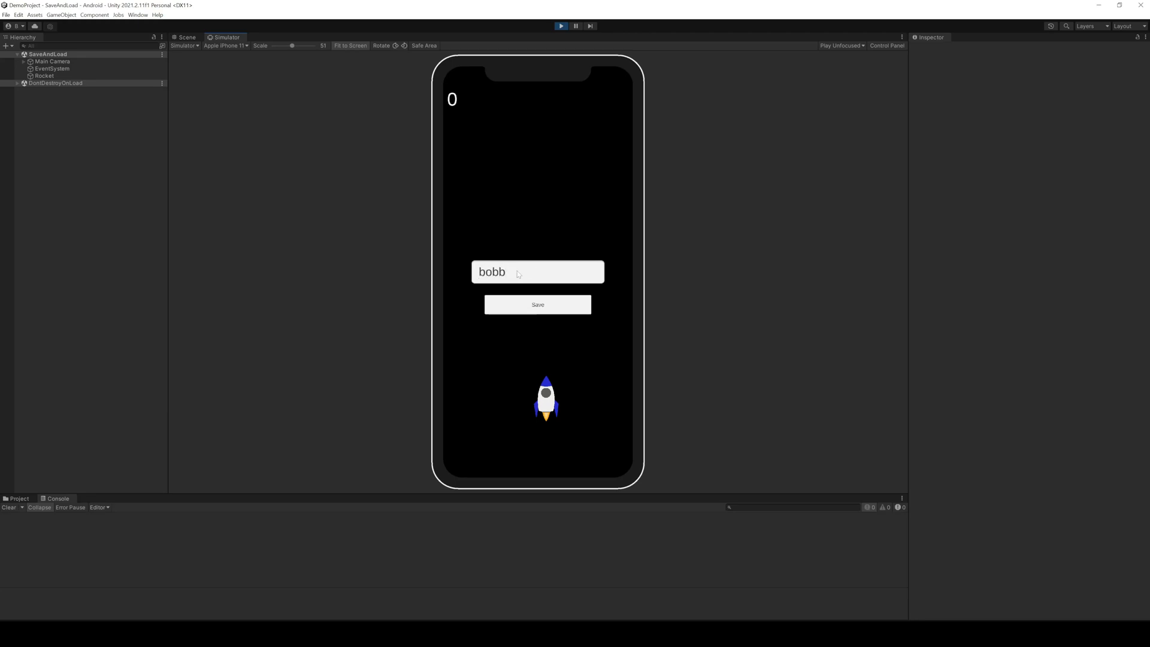
pyautogui.click(537, 305)
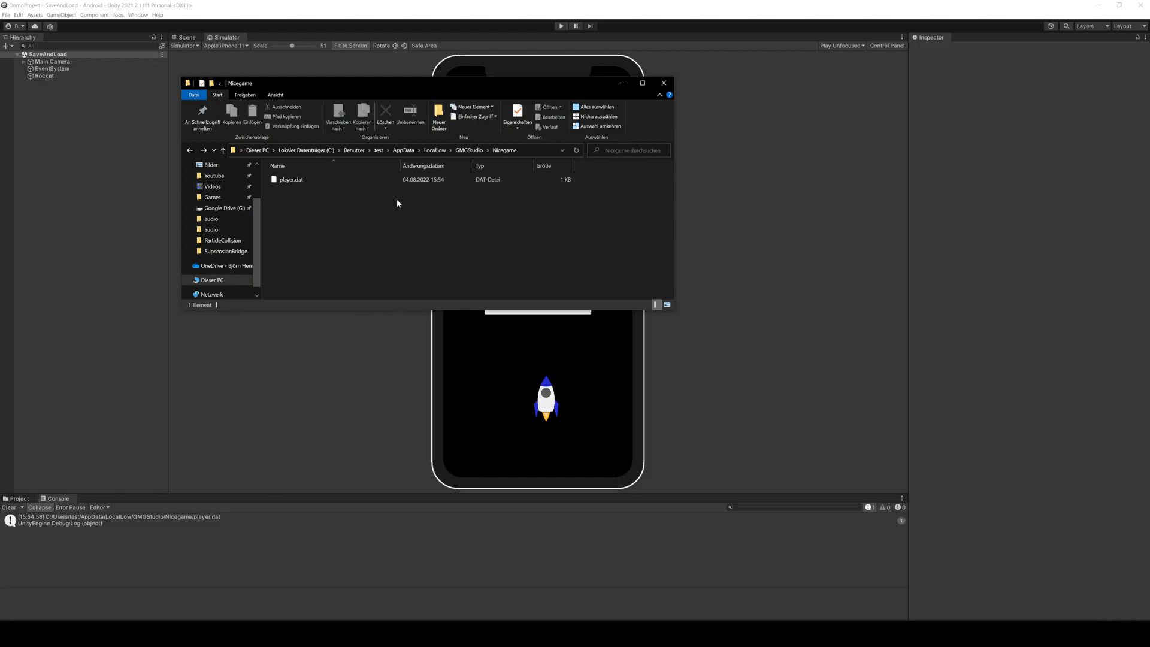
# Confirm player.dat in the AppData LocalLow folder, then restart the game to reload bobby and score 62.
pyautogui.doubleClick(291, 179)
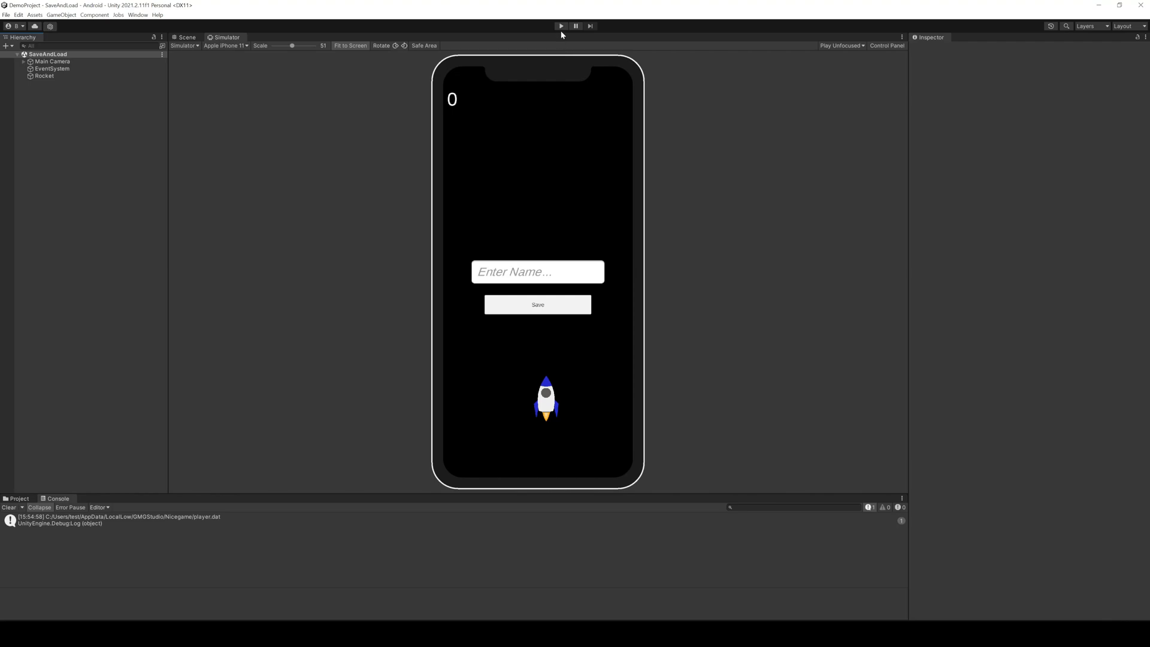
pyautogui.click(561, 25)
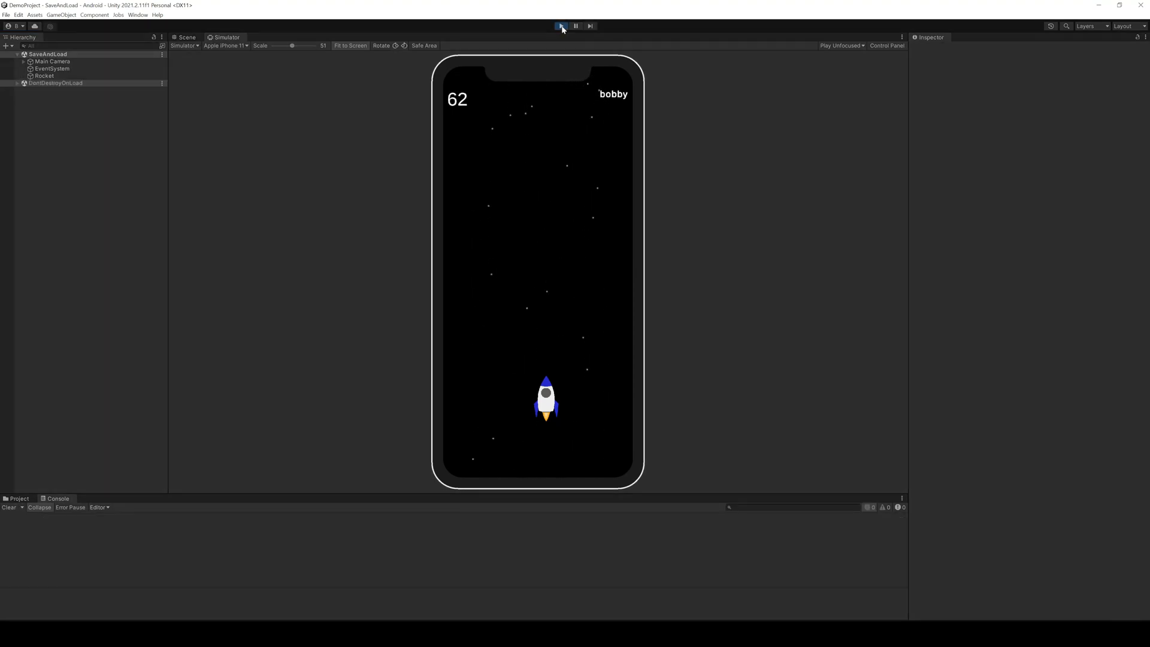